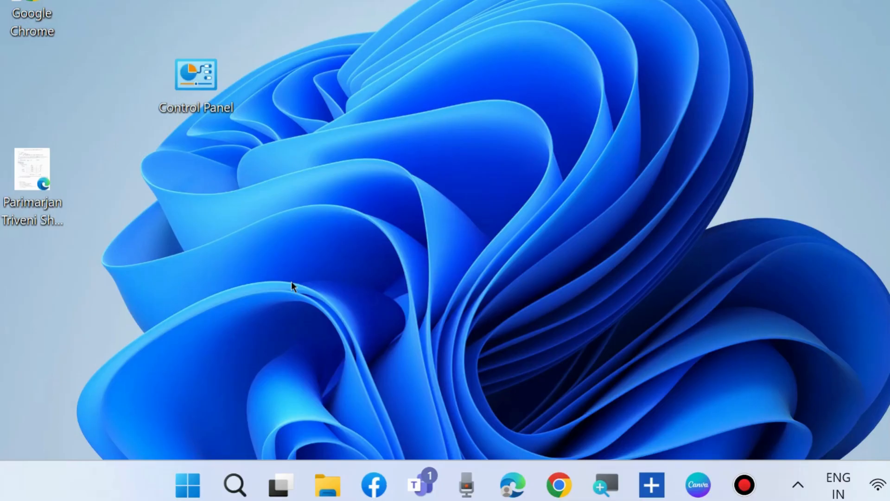
mouse_move(231, 441)
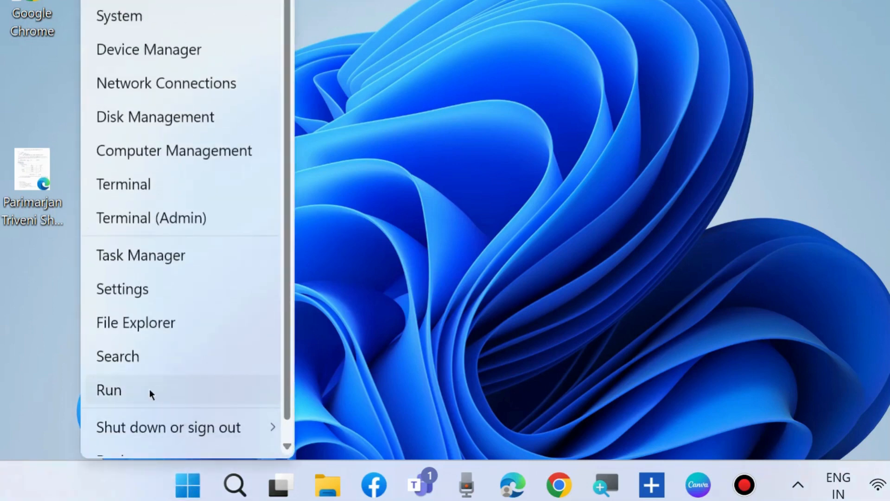
Bring up the Run dialog on screen and enter services.msc as the program to launch
click(108, 391)
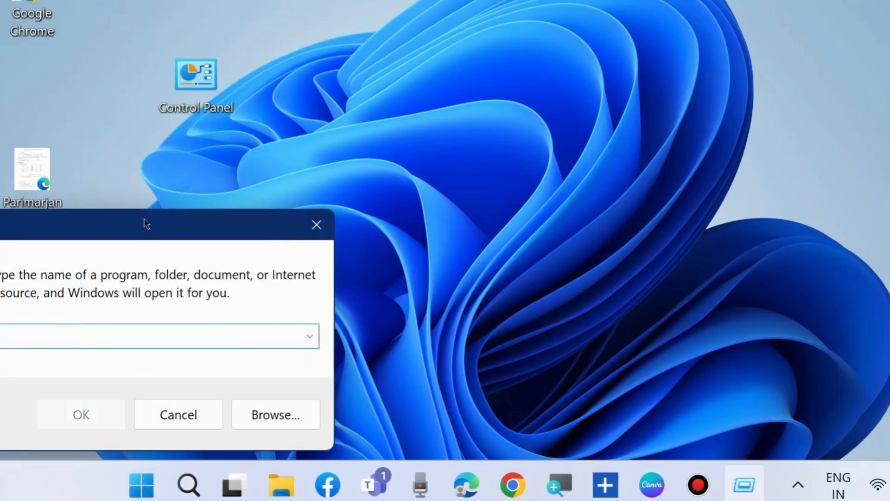
drag(144, 224, 468, 59)
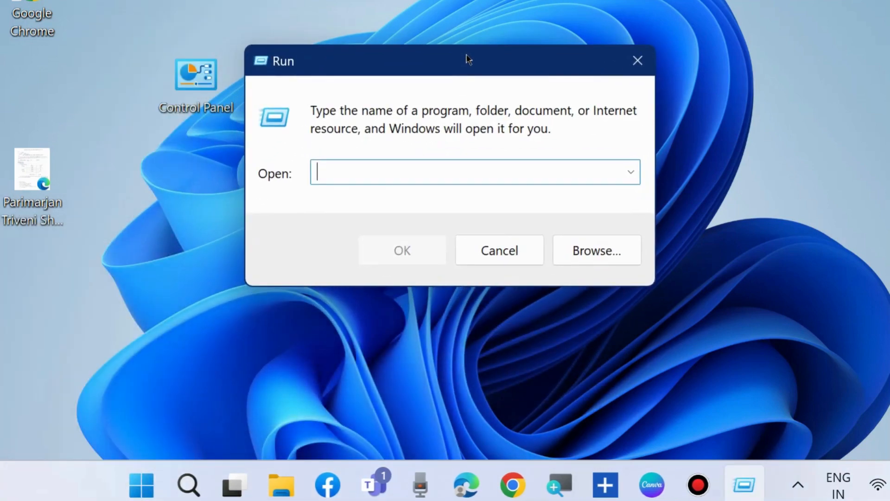
text(services.msc)
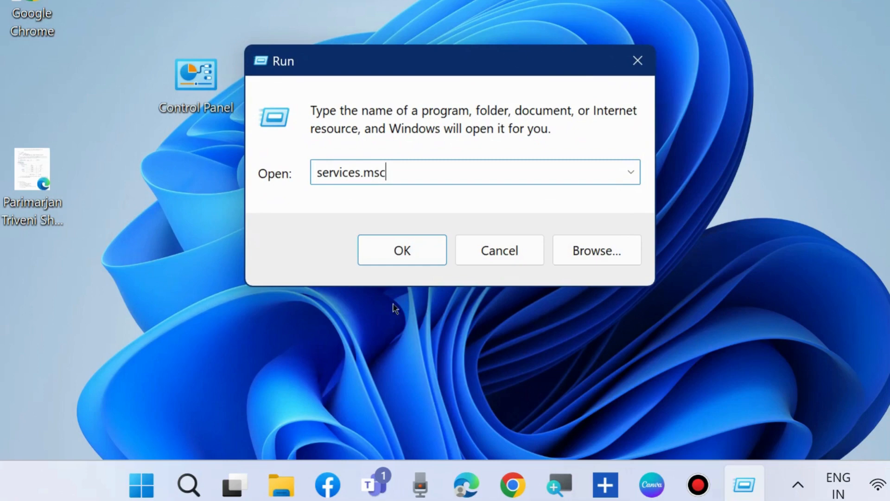
Launch the Services console and bring up the actions for the Windows Audio service
click(402, 249)
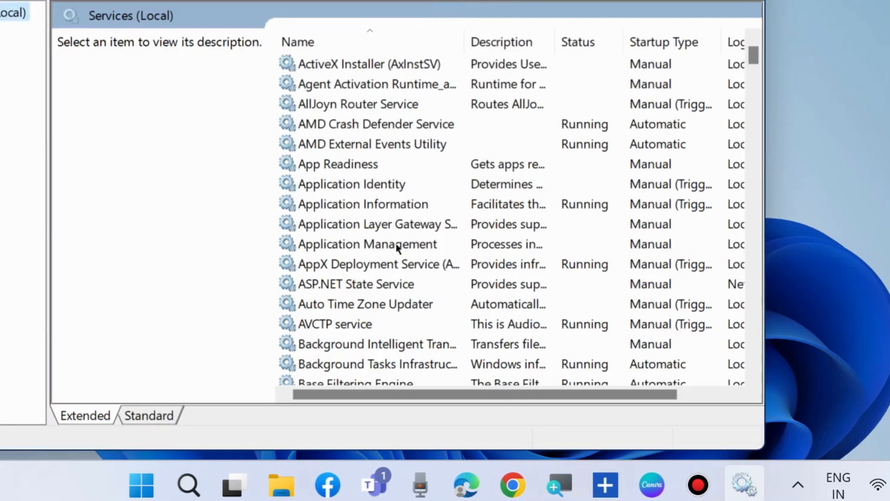
mouse_move(375, 212)
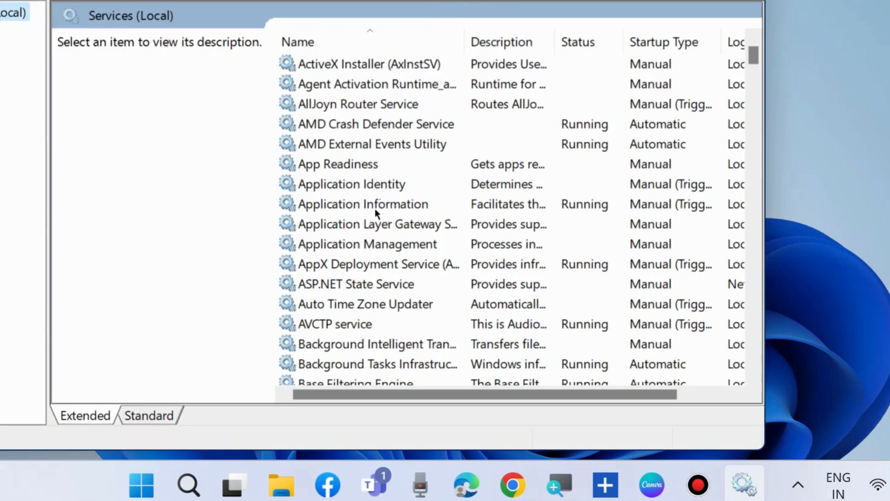
scroll(down, 3)
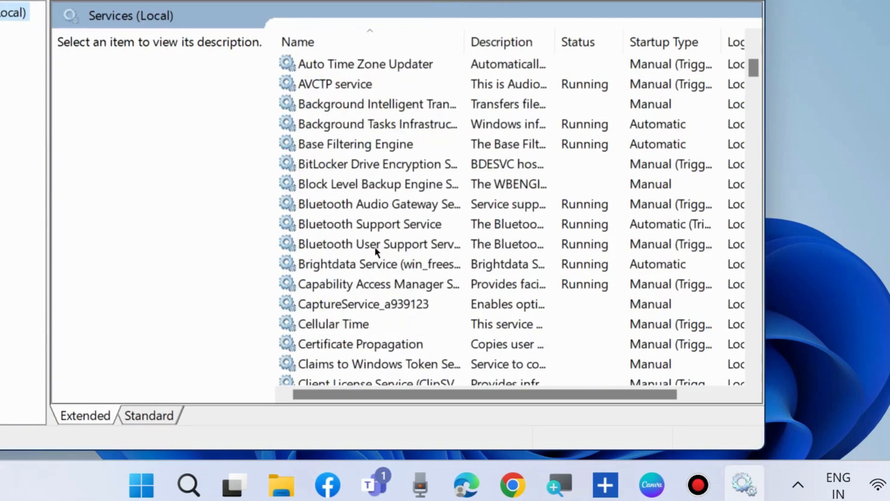
scroll(down, 3)
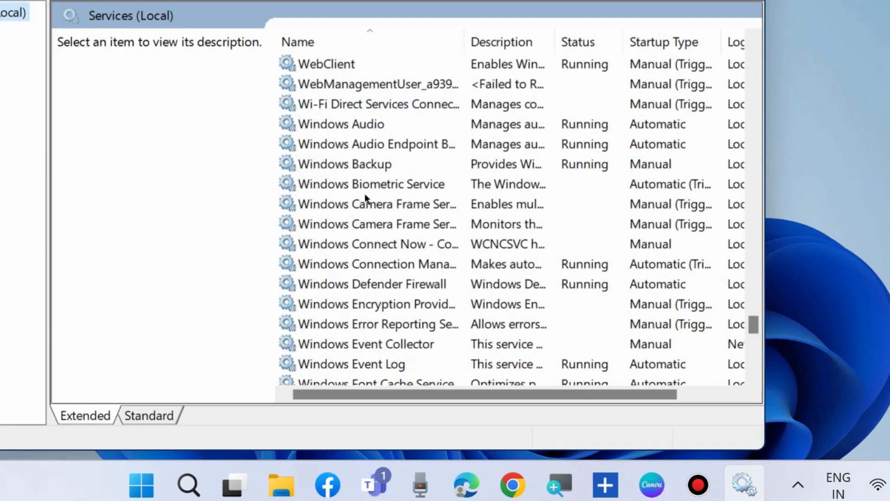
mouse_move(354, 130)
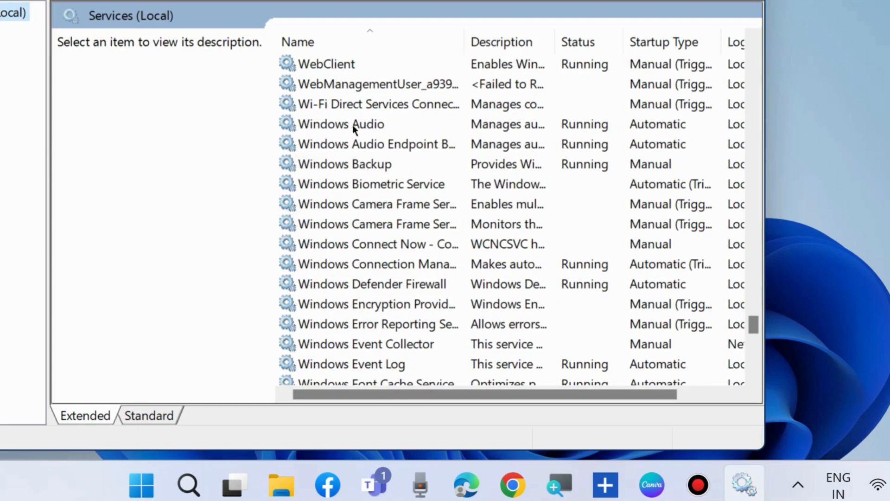
right_click(340, 124)
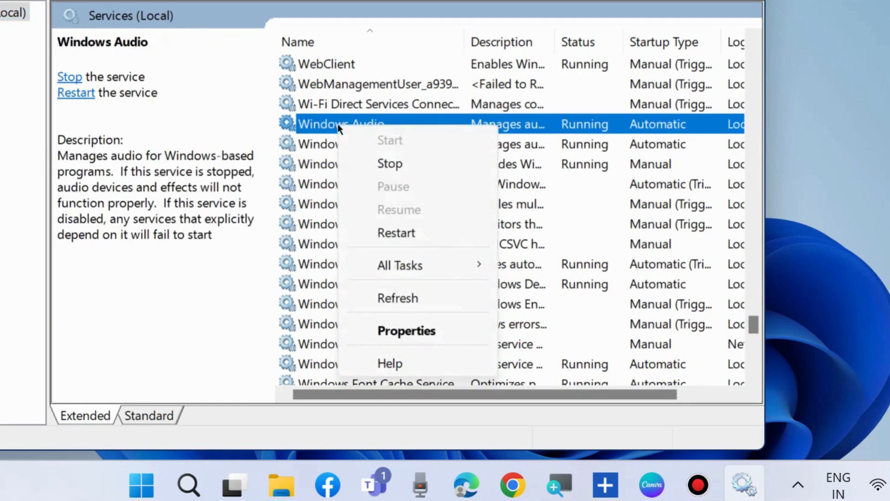
mouse_move(402, 232)
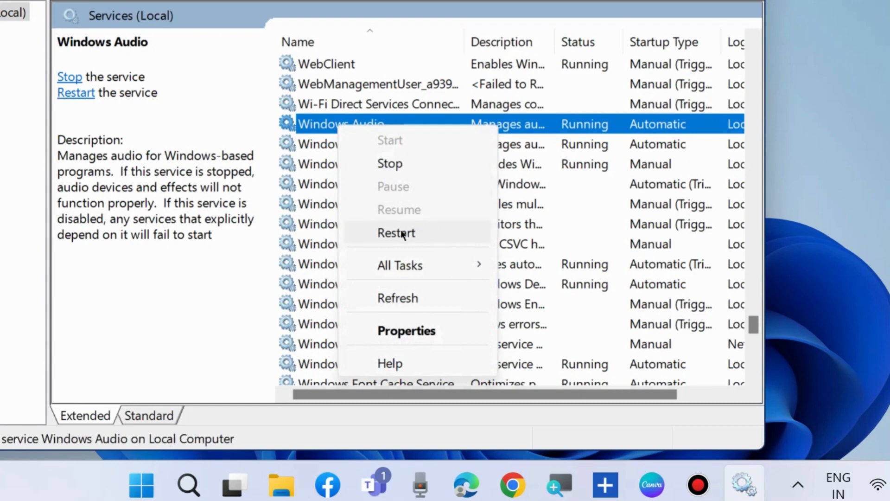
Request a restart of the Windows Audio service
click(396, 232)
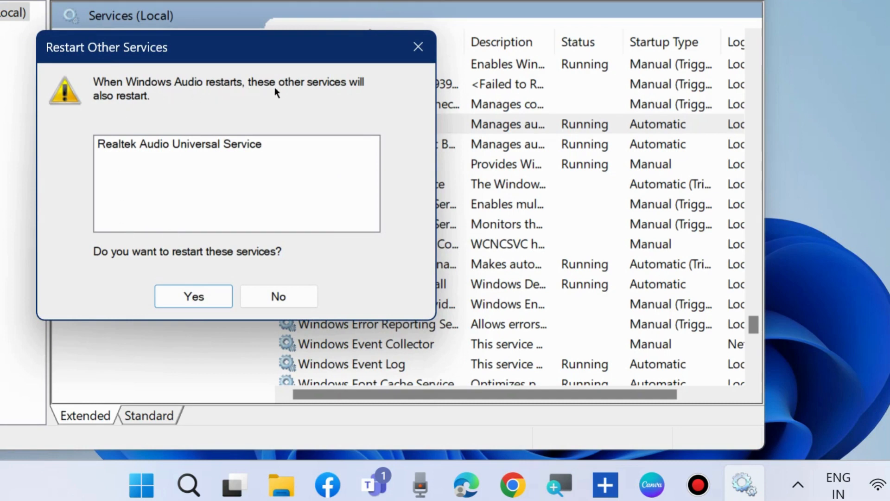
mouse_move(208, 159)
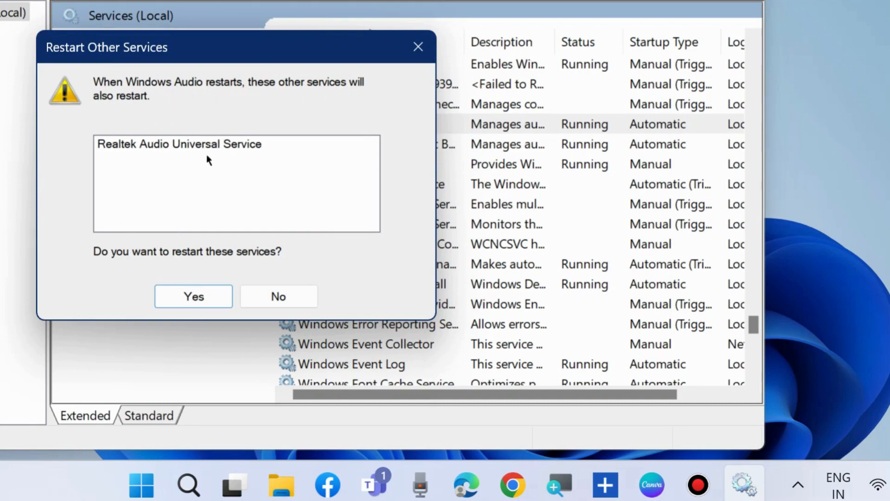
mouse_move(238, 265)
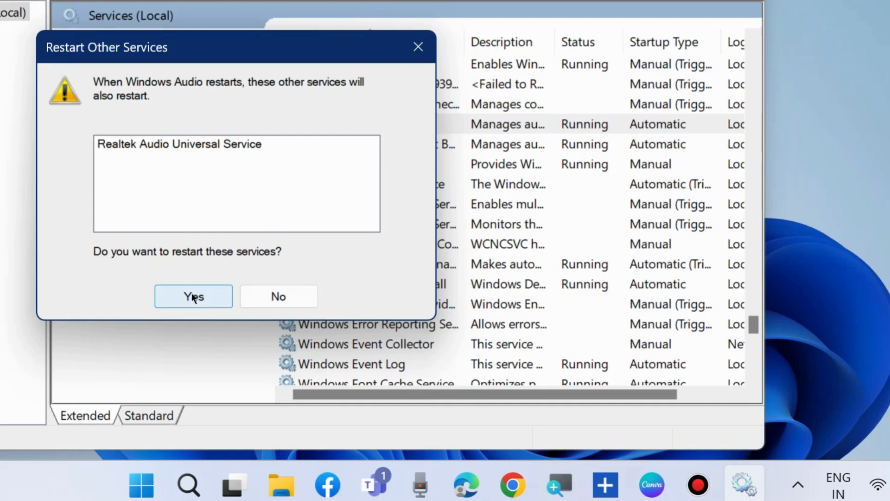
Confirm restarting the dependent Realtek service, then reach Control Panel's Hardware and Sound category
click(193, 296)
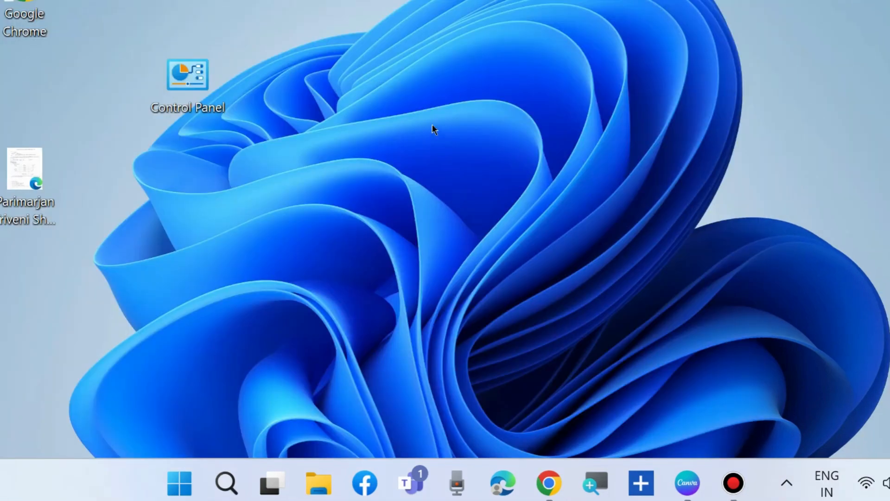
mouse_move(470, 133)
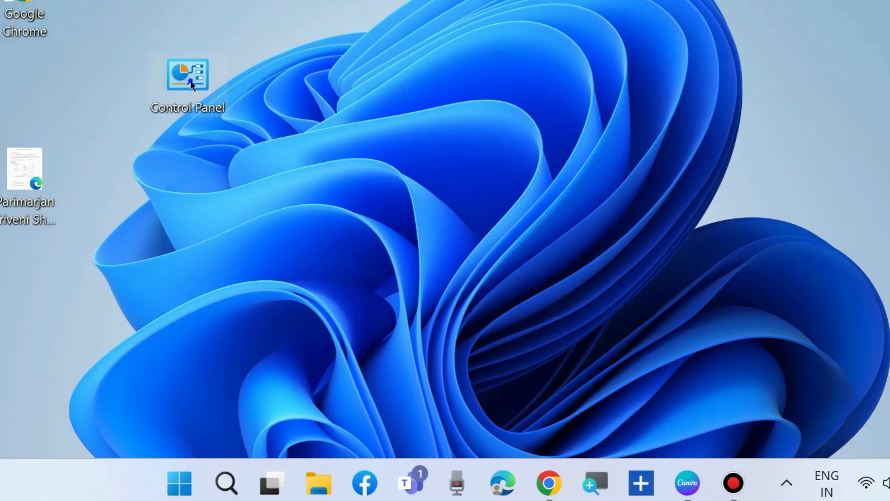
double_click(185, 74)
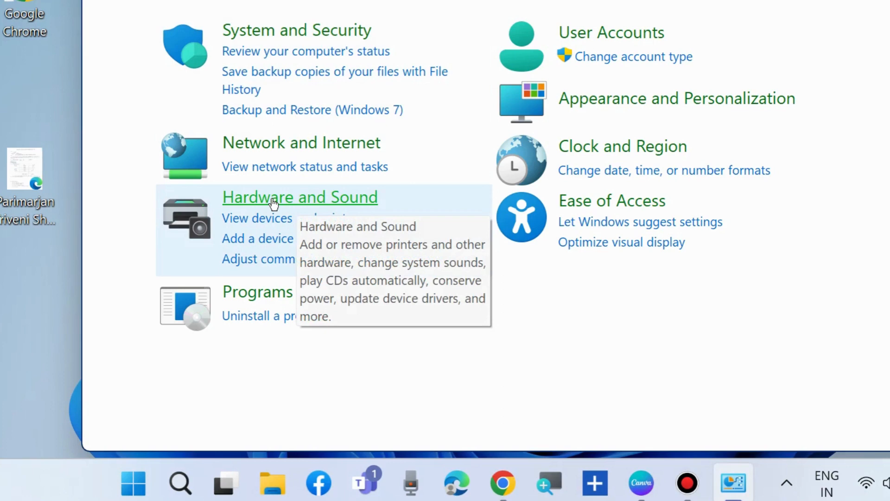
click(300, 197)
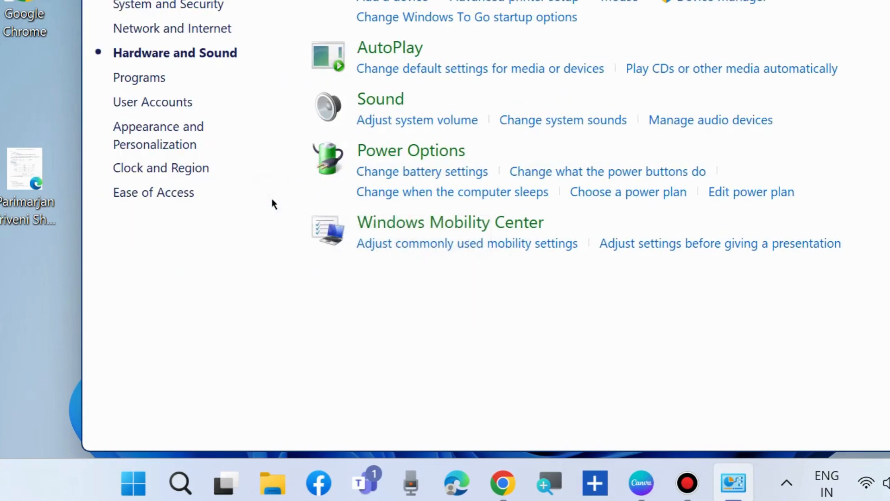
scroll(up, 3)
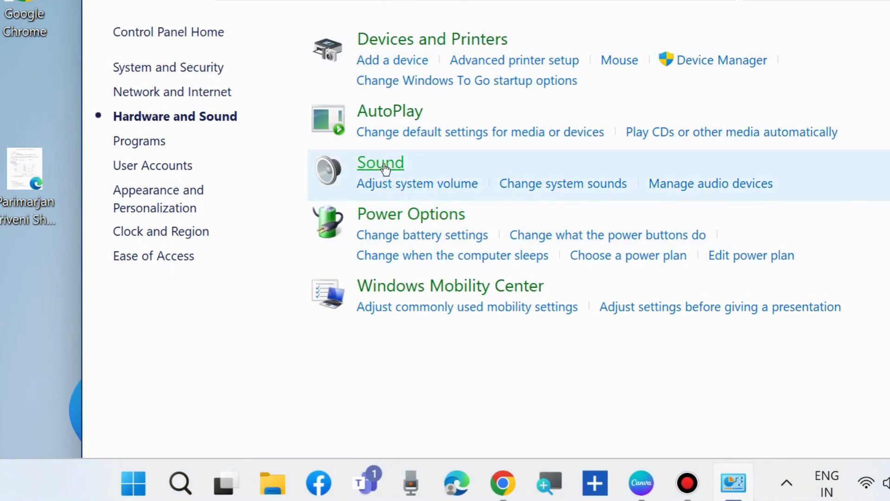
mouse_move(384, 168)
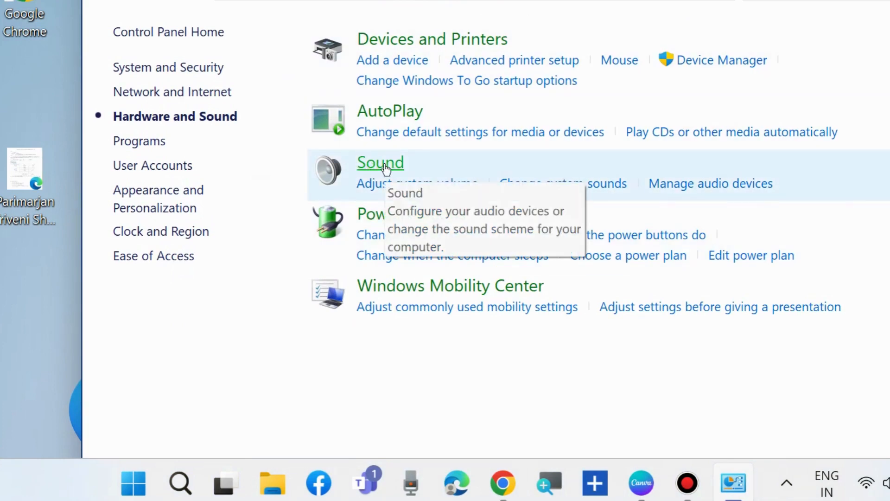
In the Sound playback list, bring up the options for showing disabled and disconnected devices
click(380, 161)
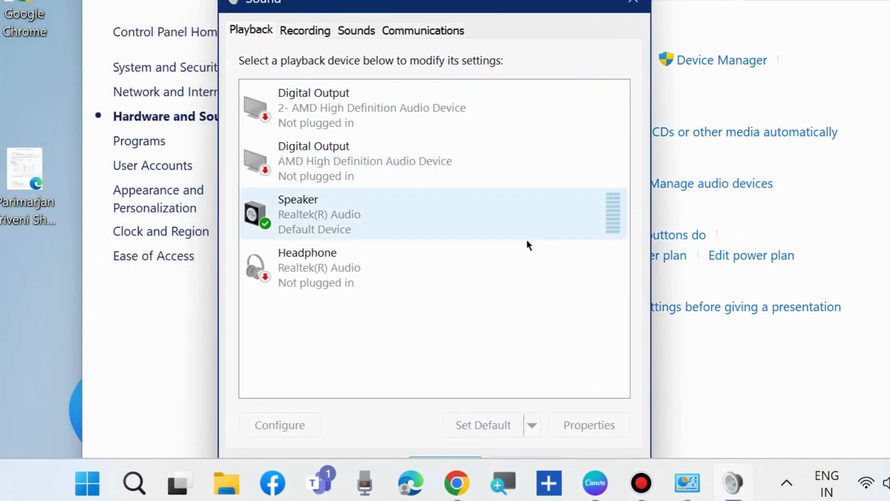
click(291, 372)
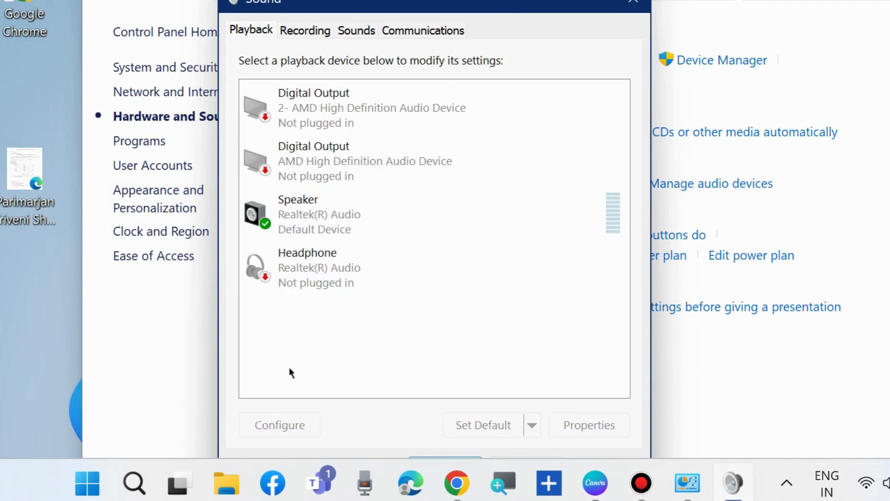
mouse_move(311, 355)
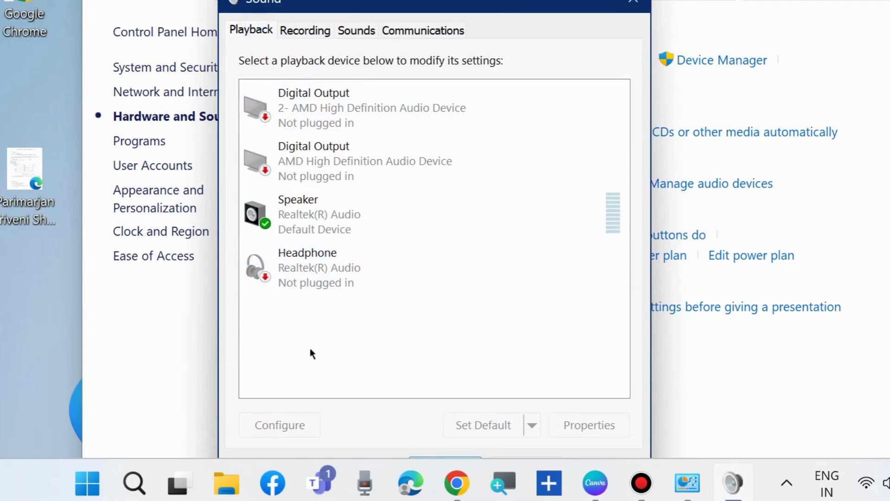
right_click(311, 353)
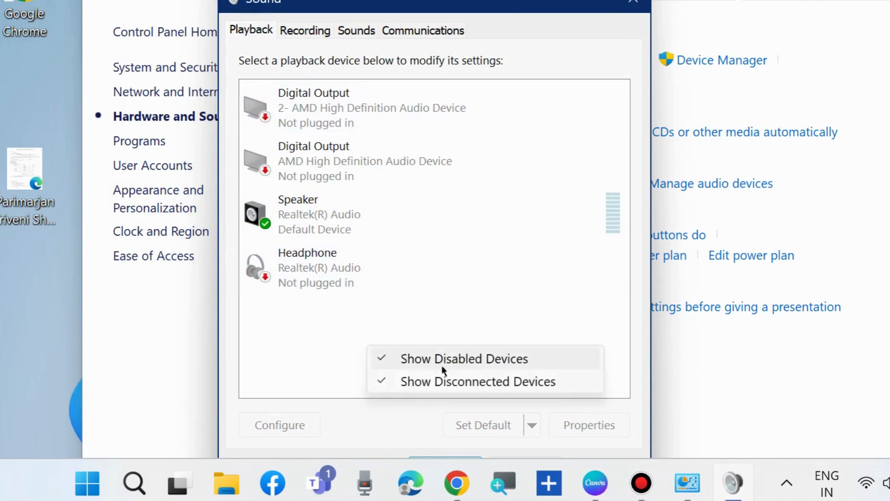
mouse_move(517, 363)
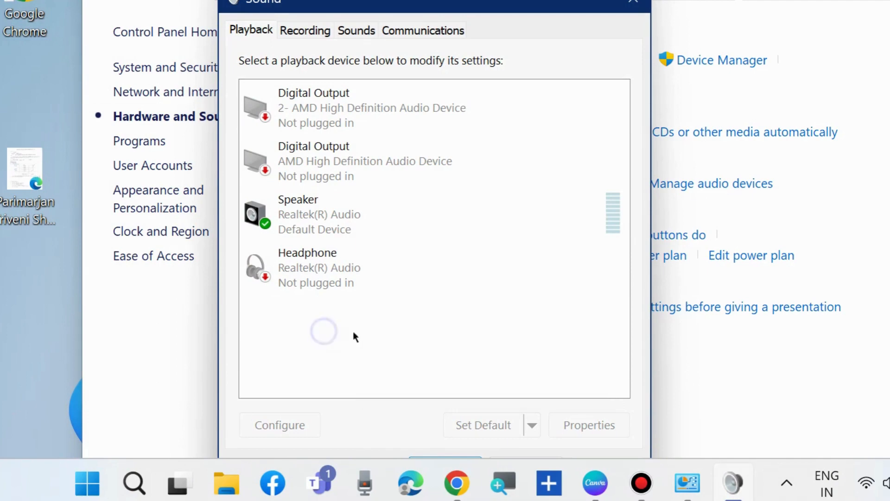
Close Sound, check the AMD Audio Device actions under Sound controllers in Device Manager, and return to the system tools menu
click(629, 3)
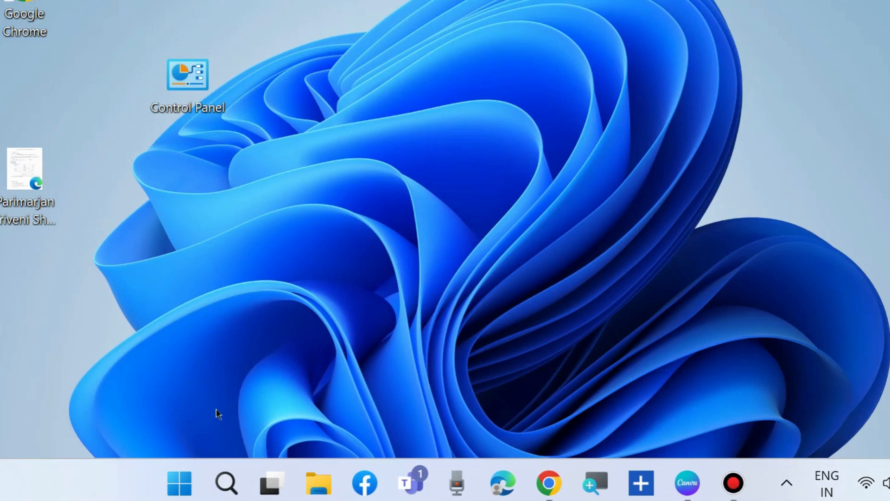
right_click(177, 483)
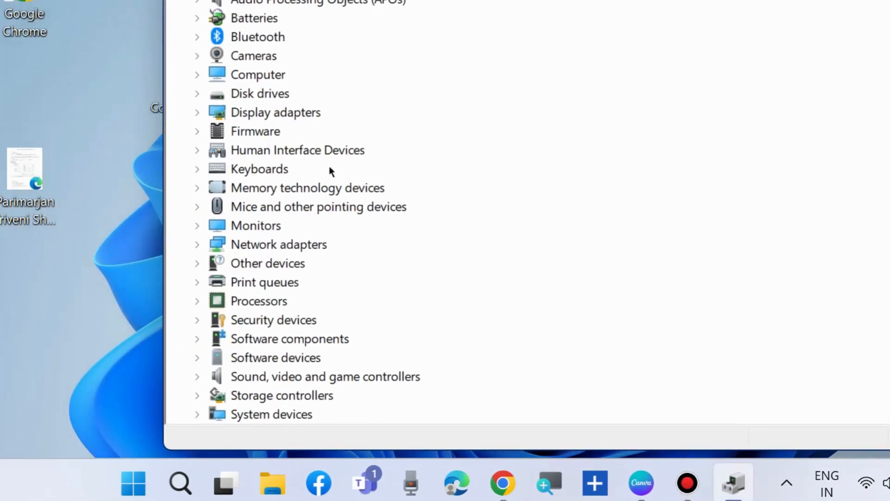
mouse_move(196, 381)
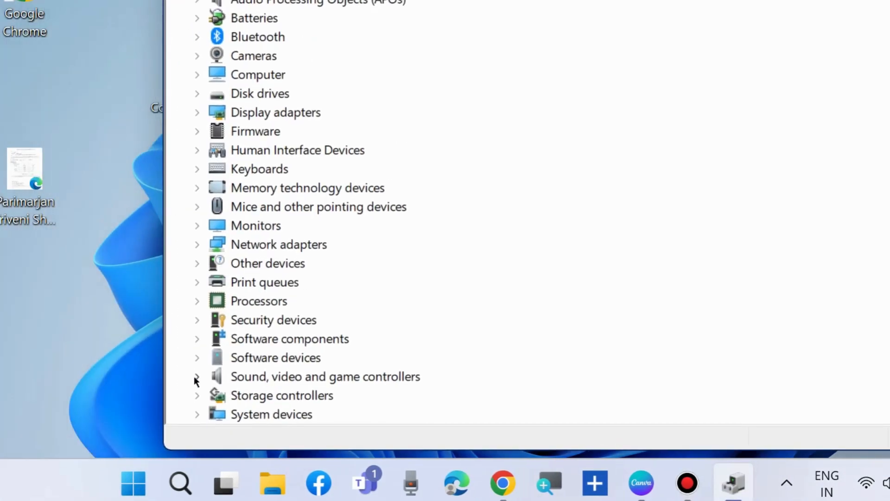
click(197, 376)
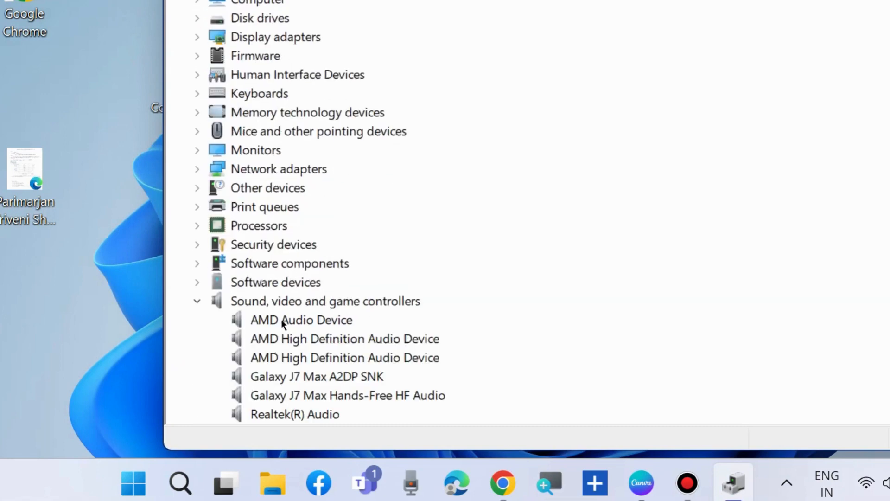
right_click(301, 320)
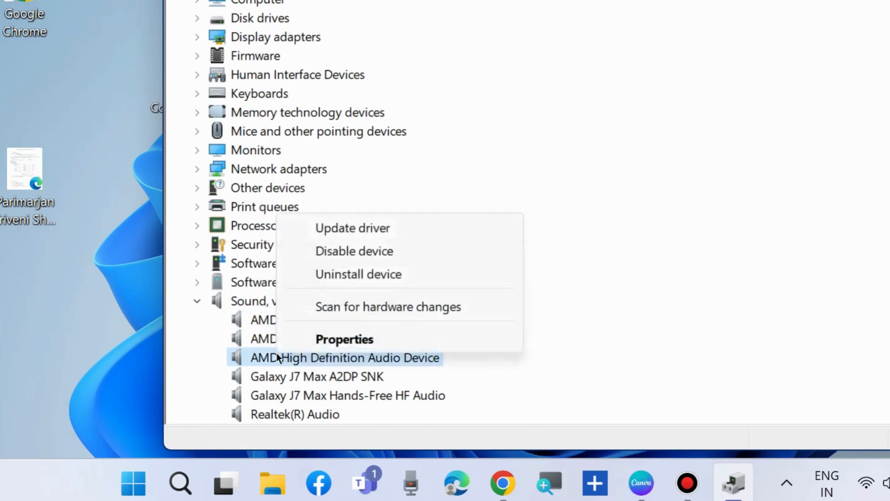
mouse_move(341, 254)
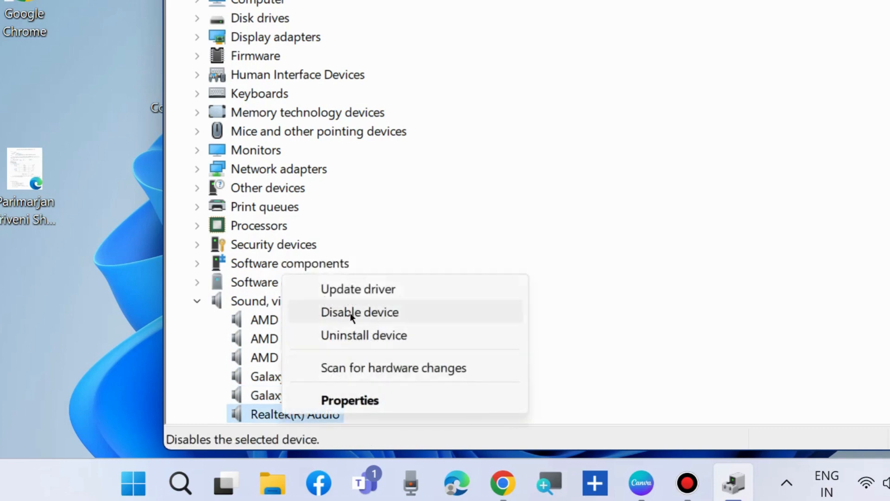
mouse_move(358, 289)
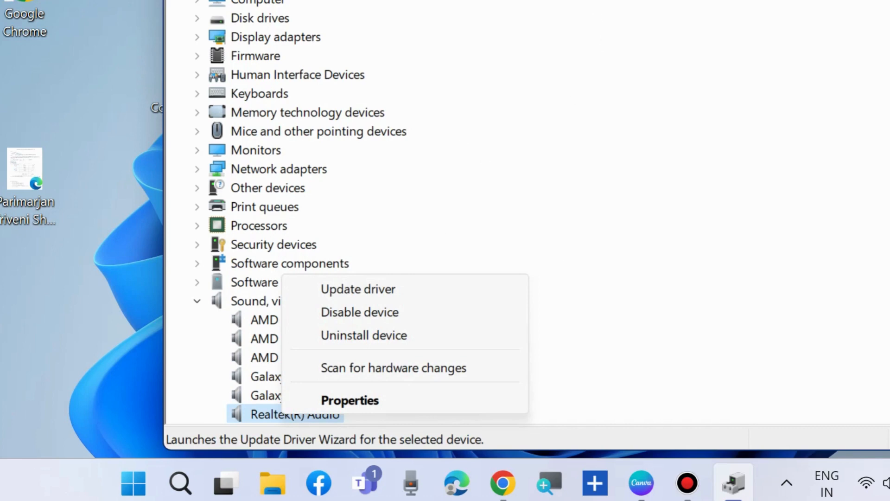
key(Escape)
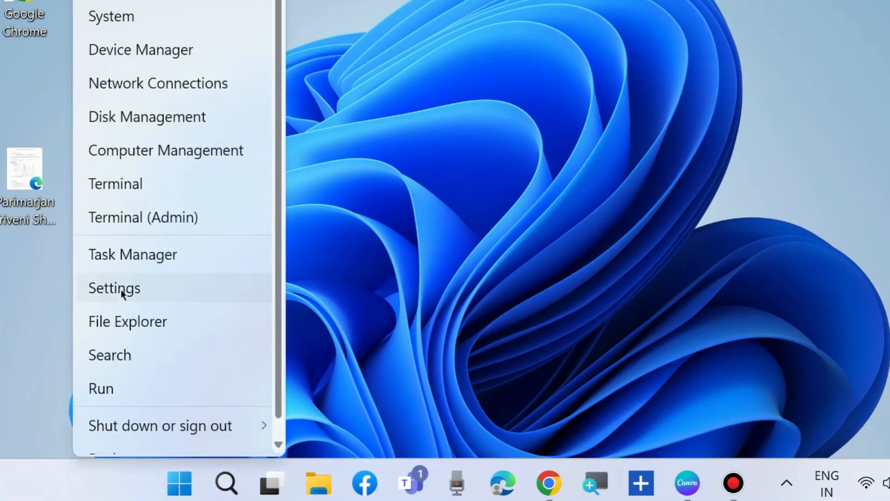
Navigate Settings through System and Troubleshoot to the Other troubleshooters list
click(114, 287)
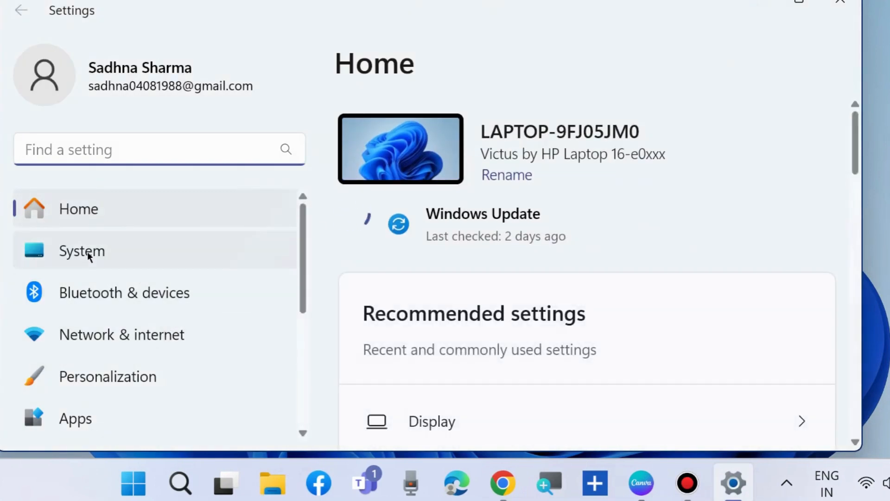
click(87, 251)
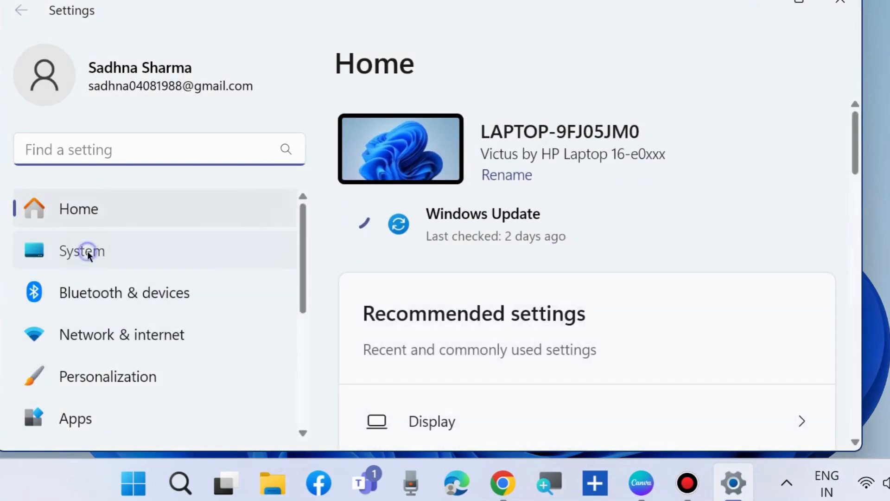
click(85, 251)
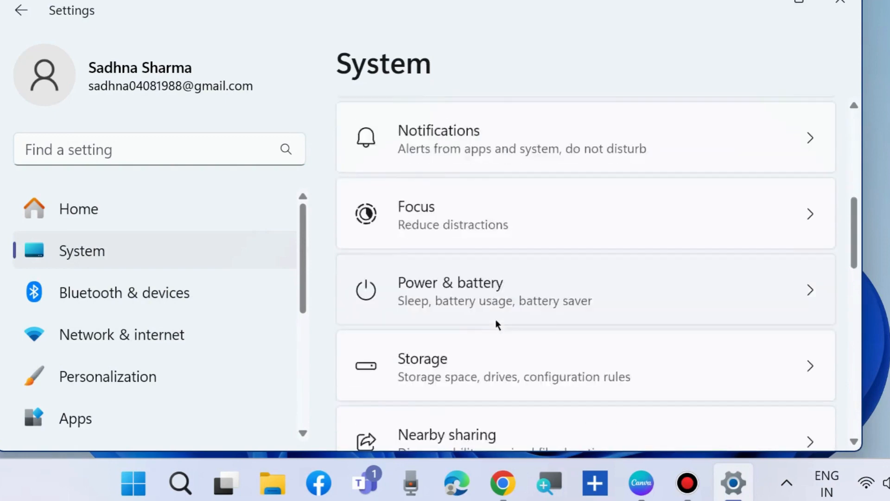
scroll(down, 3)
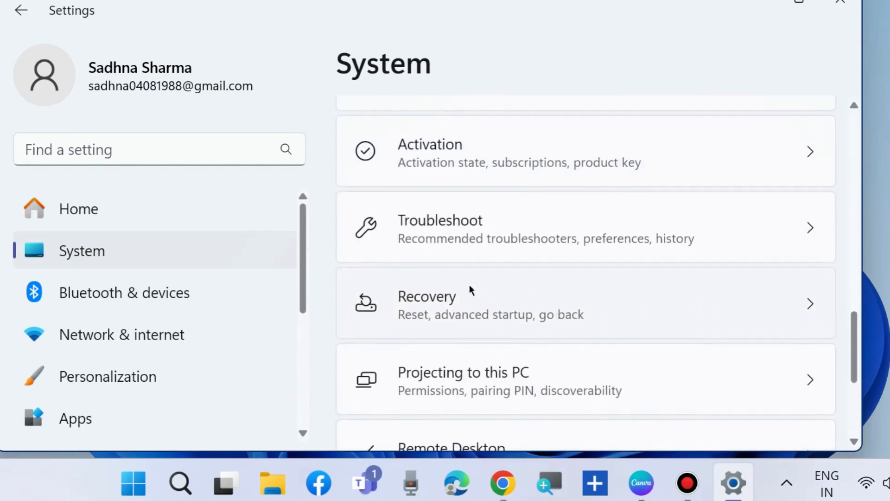
click(458, 226)
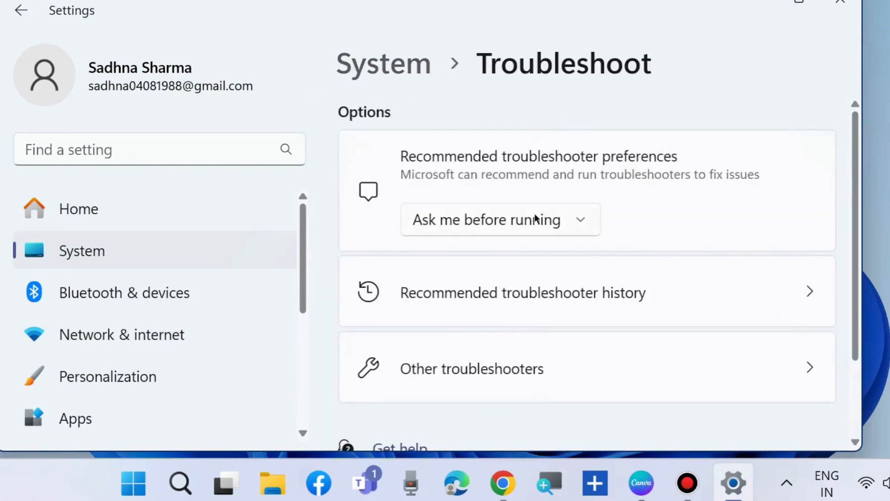
scroll(down, 3)
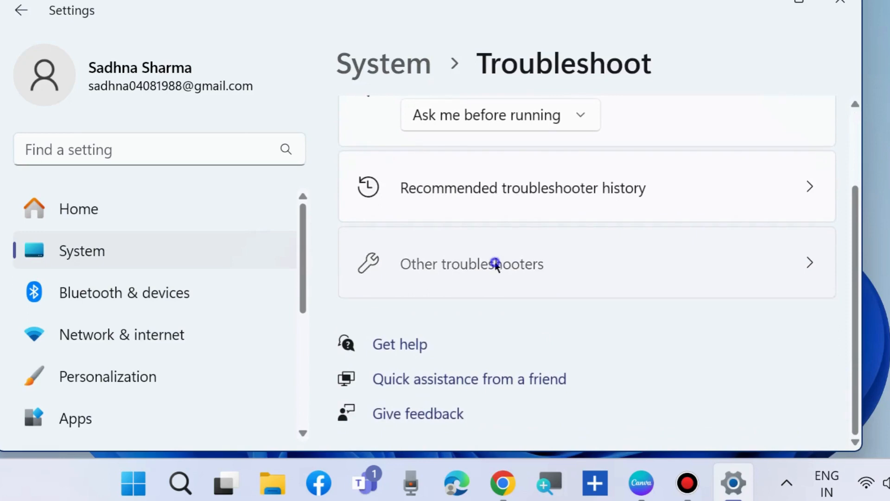
click(494, 264)
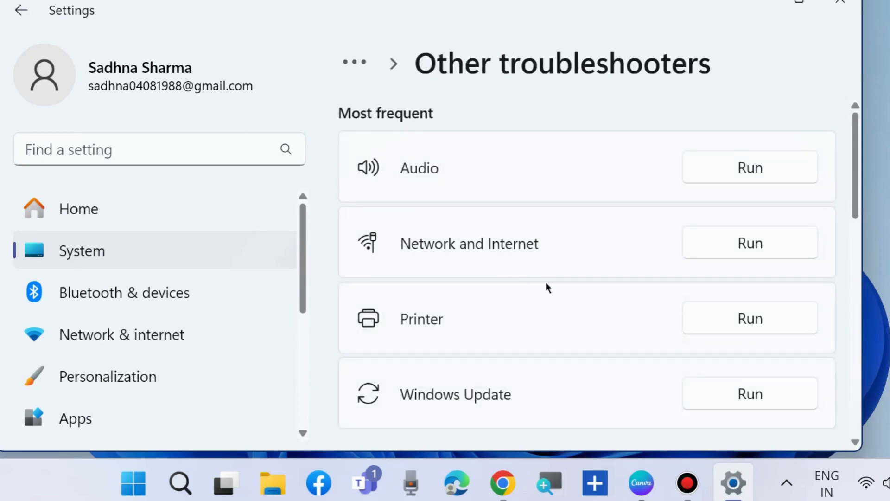
mouse_move(747, 169)
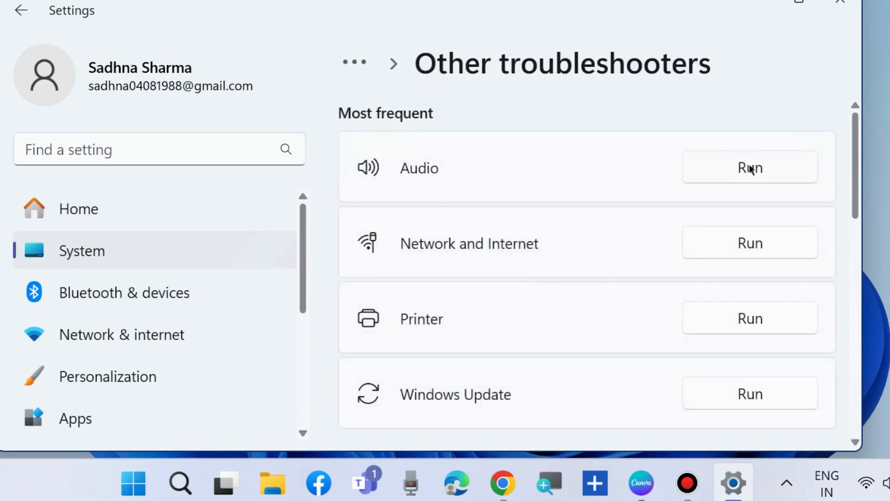
Run the Audio troubleshooter in Get Help and follow its diagnostic scan
click(749, 166)
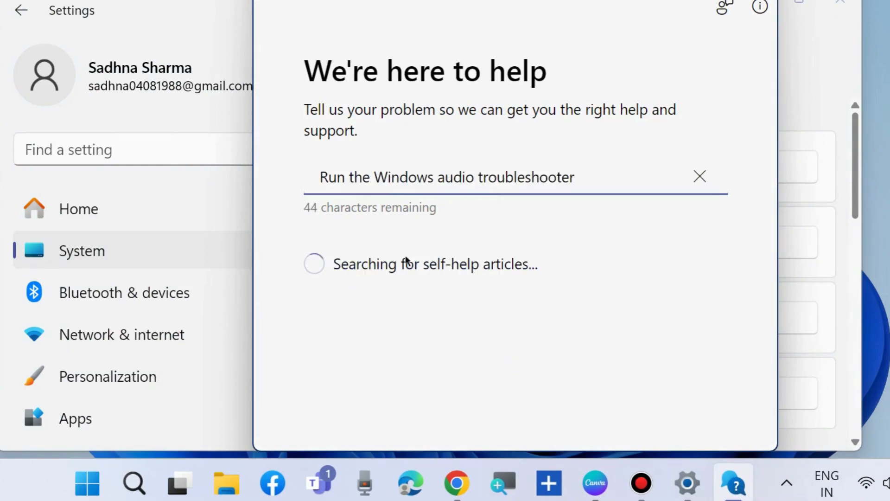
mouse_move(506, 285)
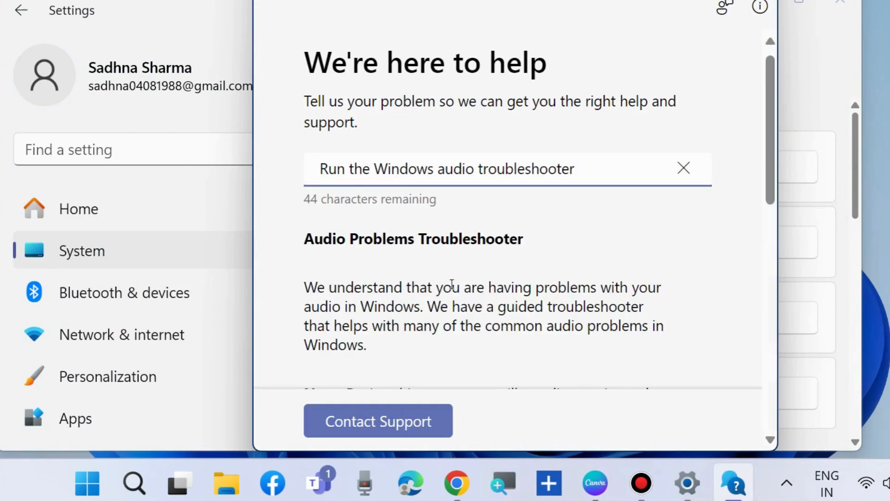
scroll(down, 3)
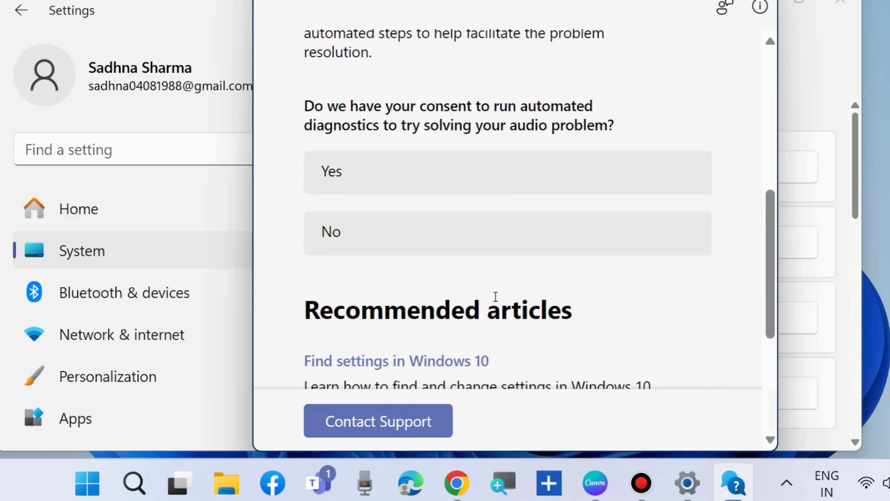
scroll(down, 3)
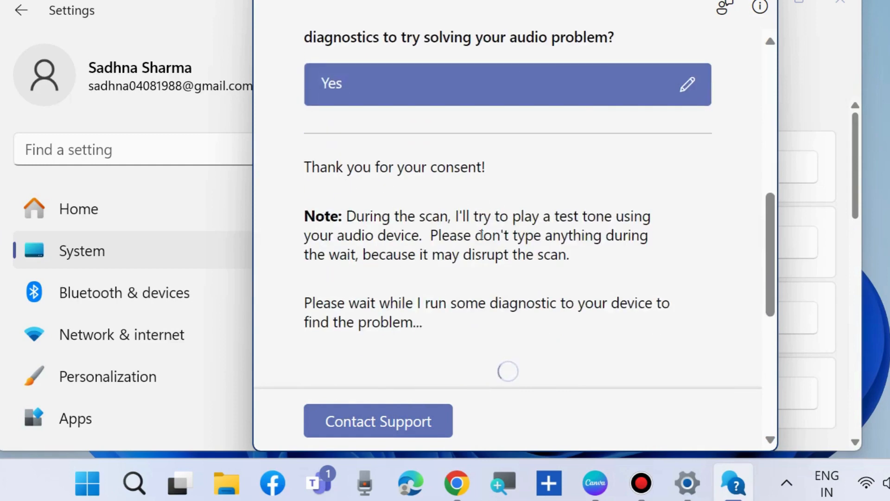
scroll(down, 3)
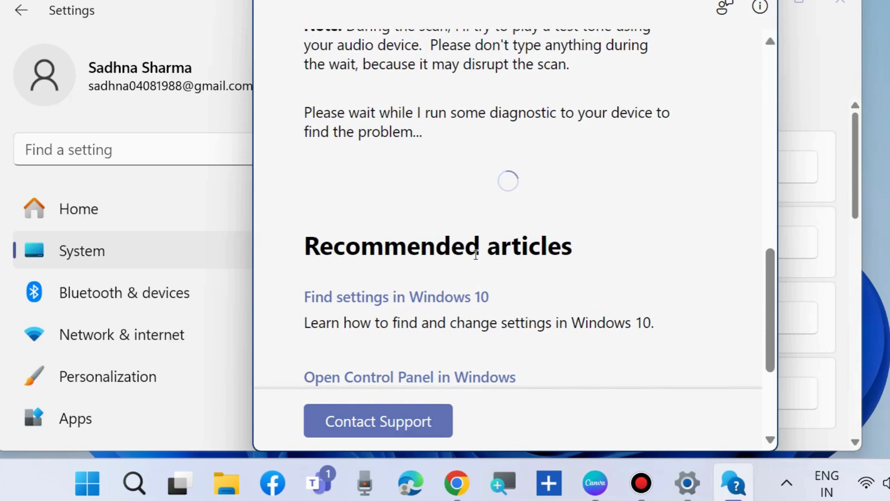
mouse_move(516, 186)
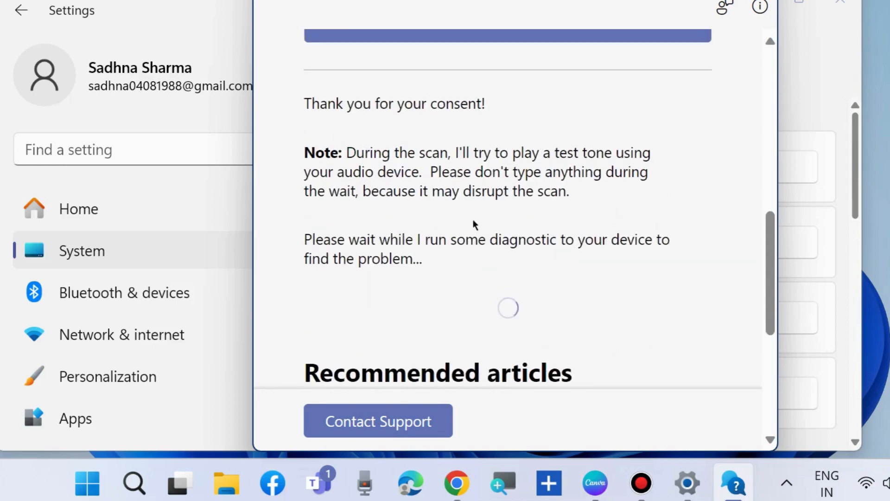
scroll(down, 3)
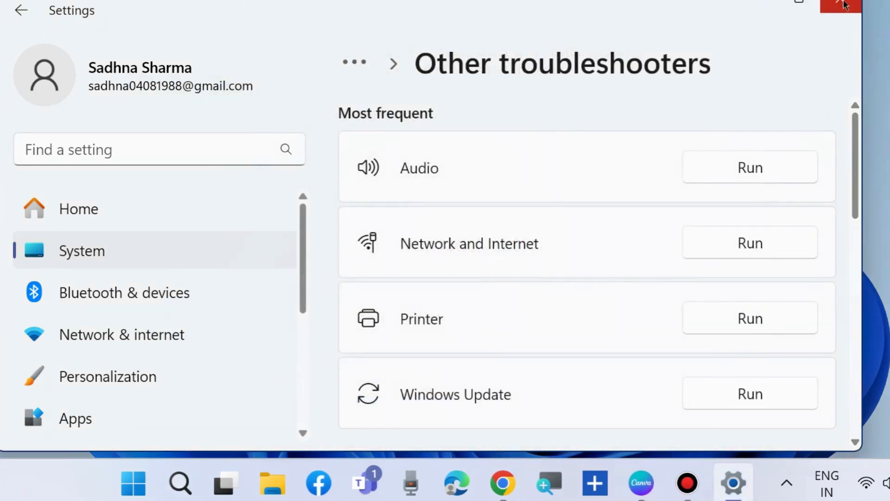
Close Settings and enter rstrui in the Run dialog as the program to launch
click(836, 5)
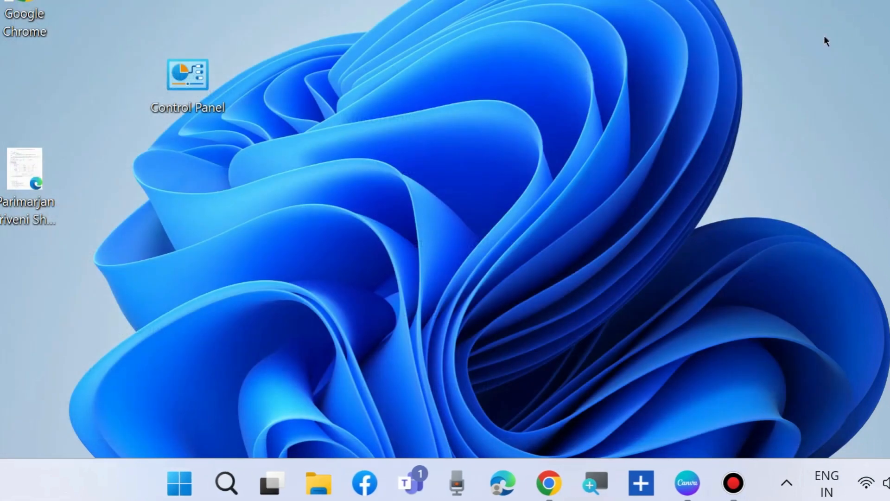
mouse_move(469, 214)
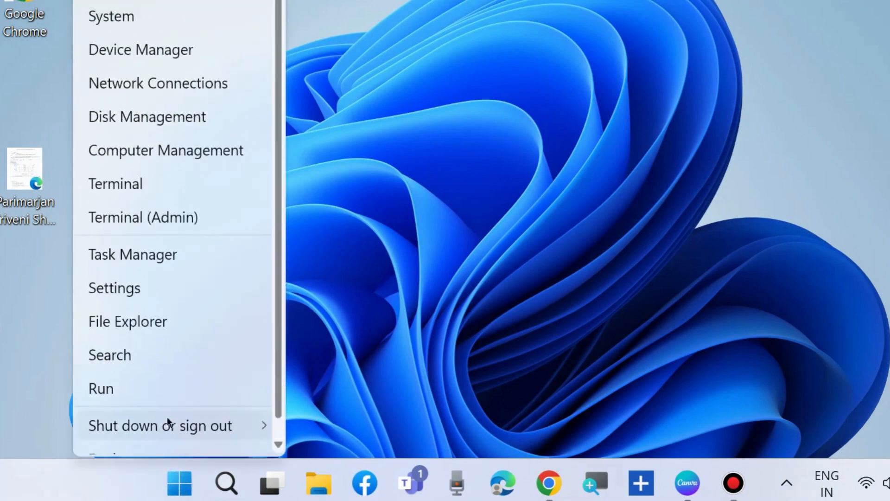
click(101, 387)
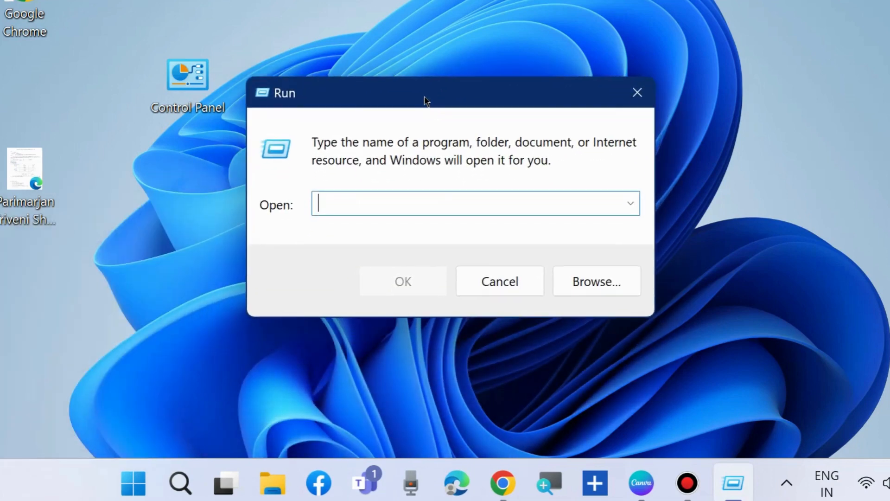
text(rstru)
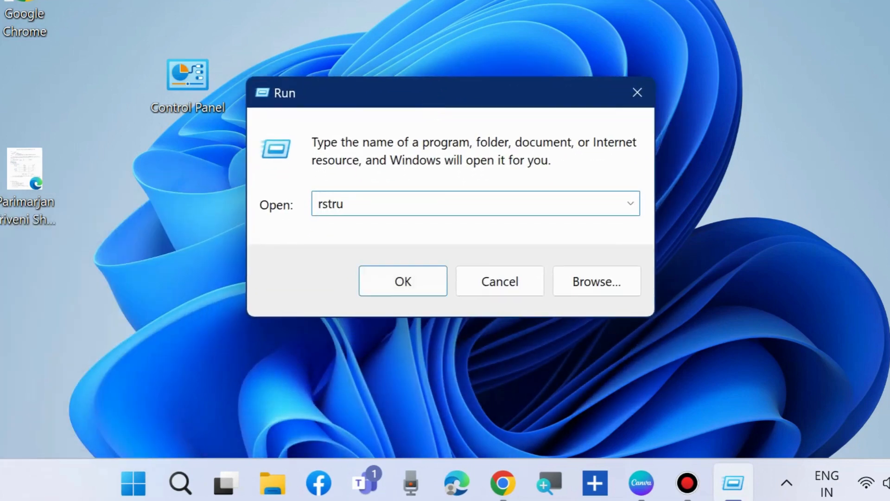
text(i)
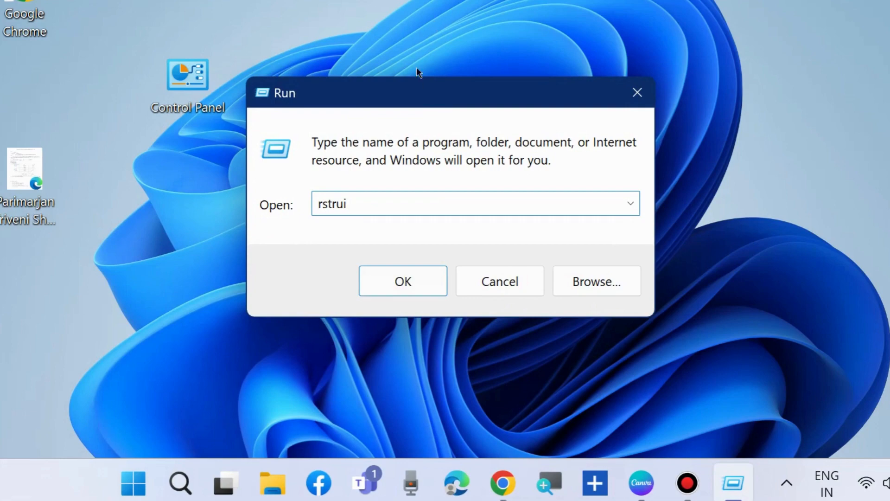
Launch System Restore, select the Removed Windows PC Health Check restore point and reach its confirmation page
click(402, 280)
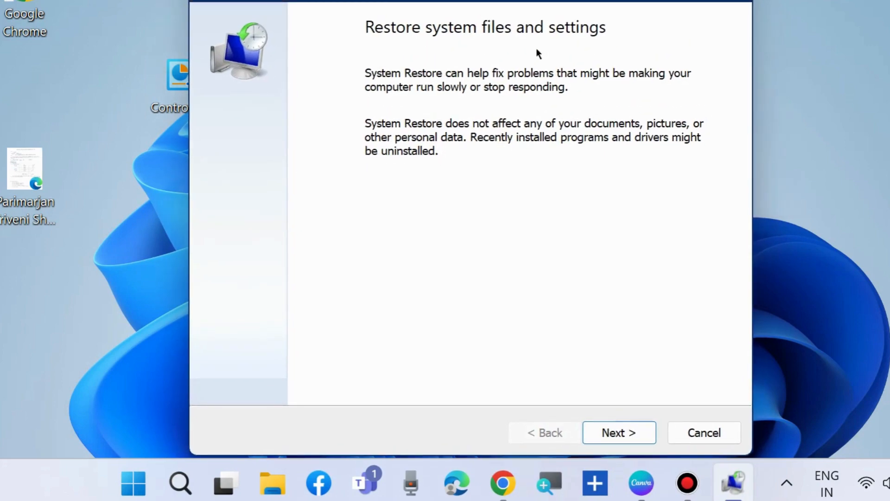
click(619, 432)
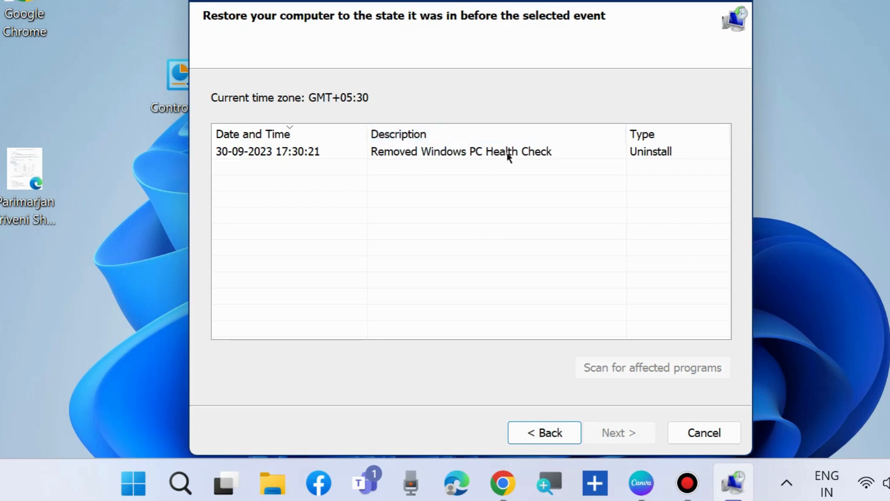
click(448, 152)
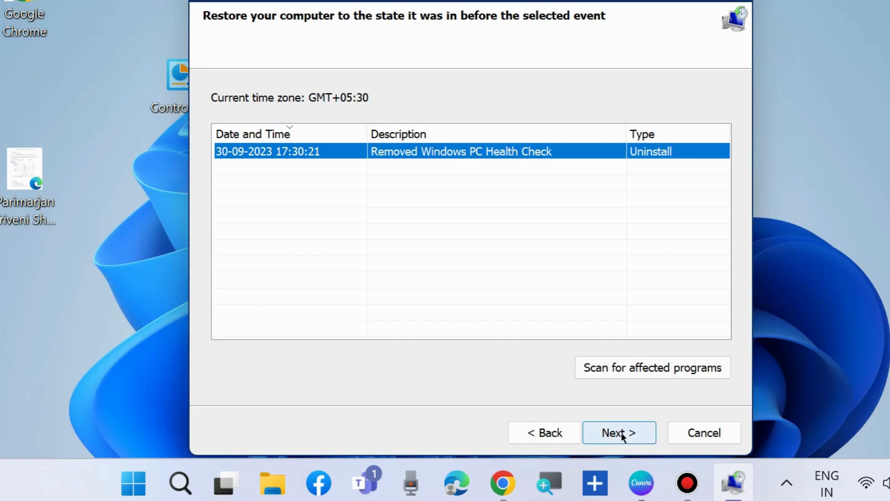
click(619, 432)
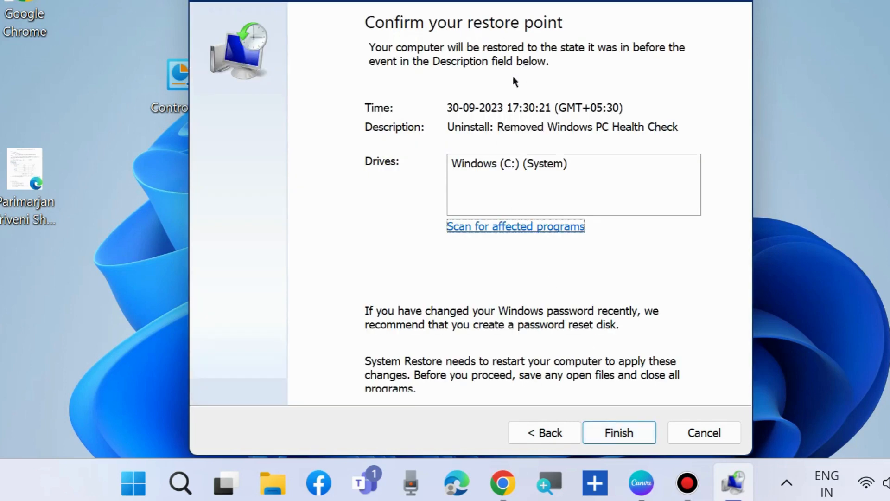
mouse_move(614, 432)
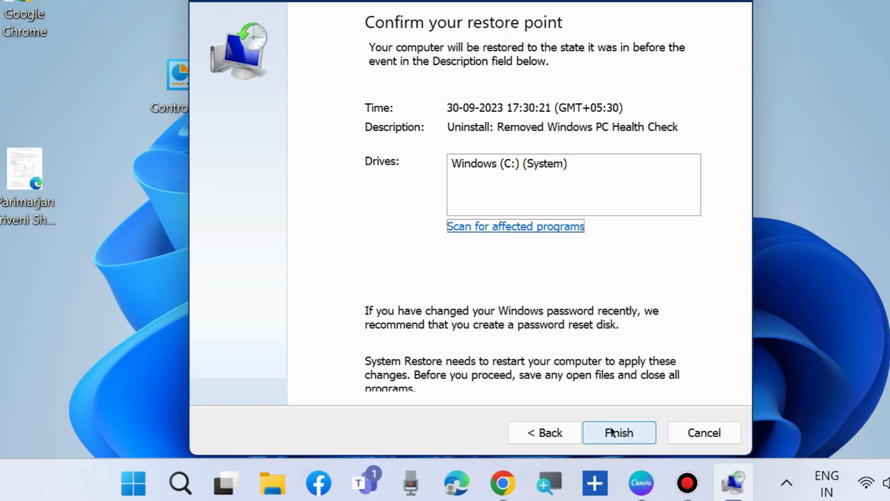